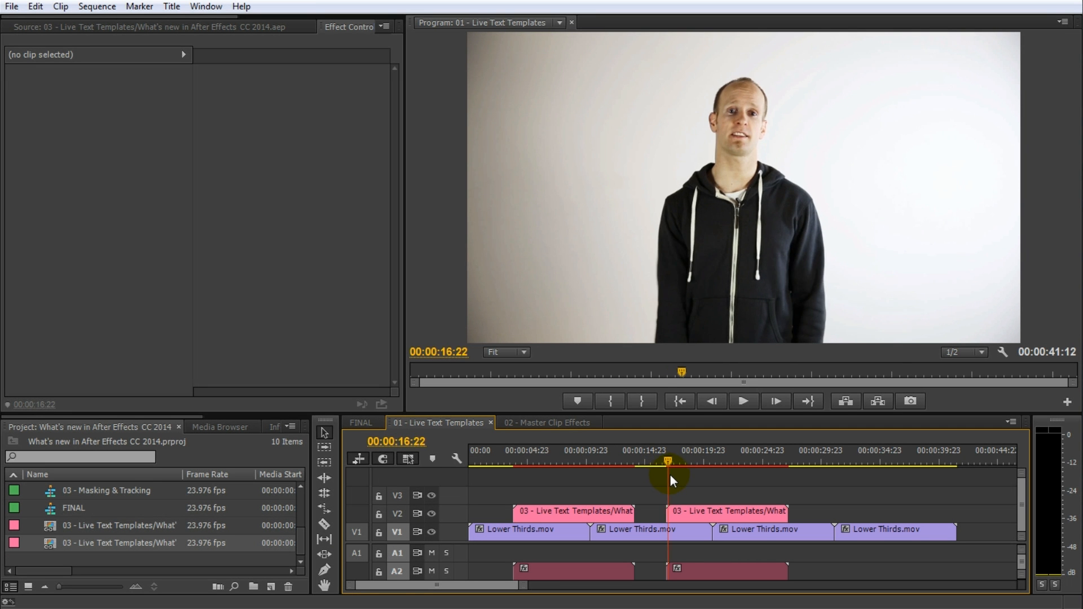
Step: Scrub through the lower-third Text template titles to preview them
{"action": "left_click_drag", "start_coordinate": [670, 480], "coordinate": [708, 479]}
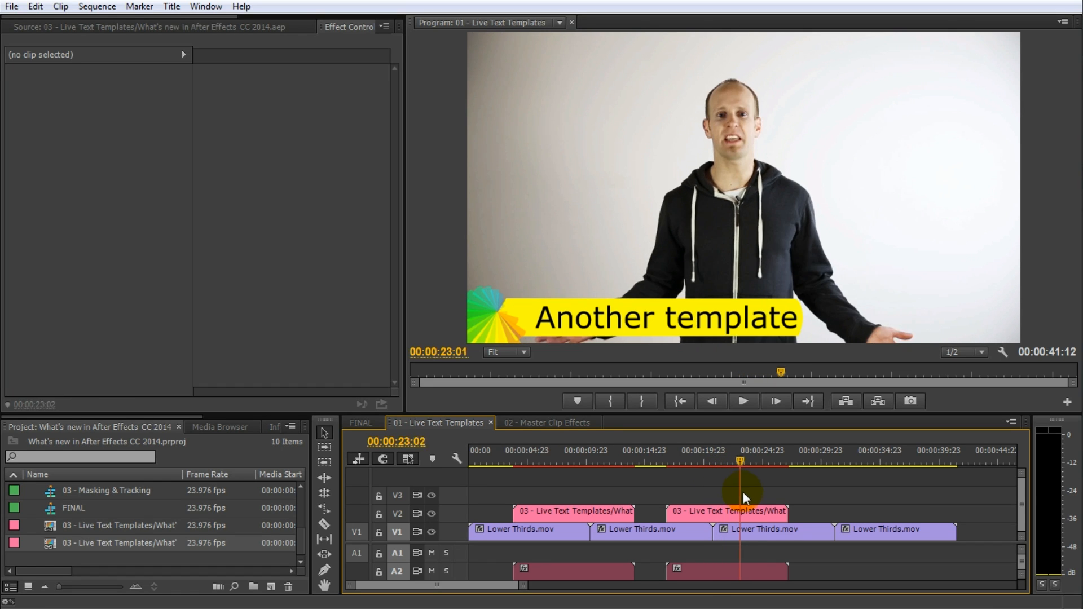
{"action": "left_click", "coordinate": [587, 450]}
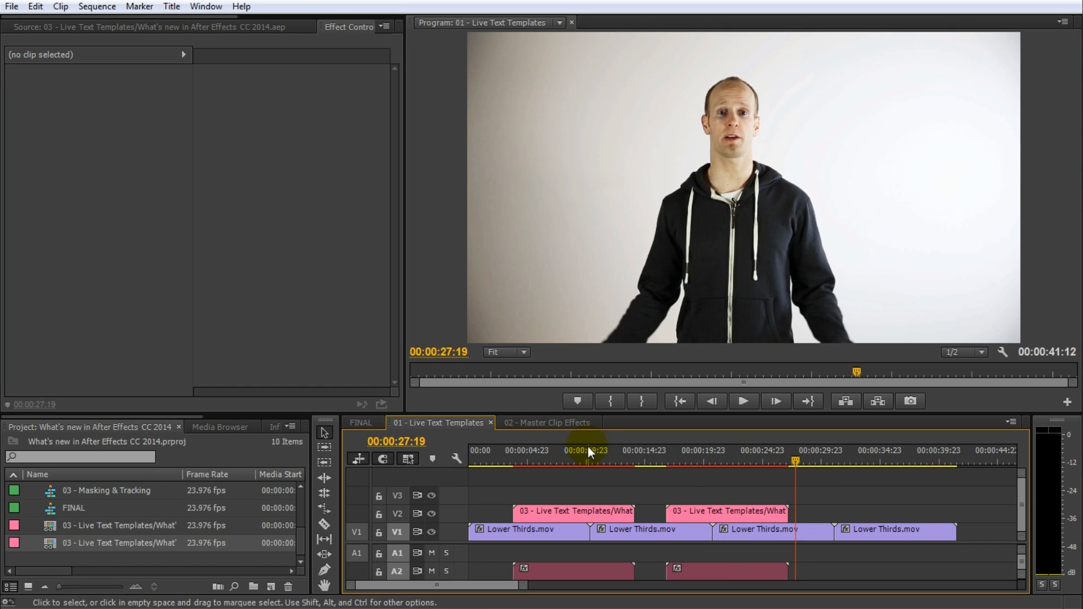
{"action": "left_click", "coordinate": [559, 450]}
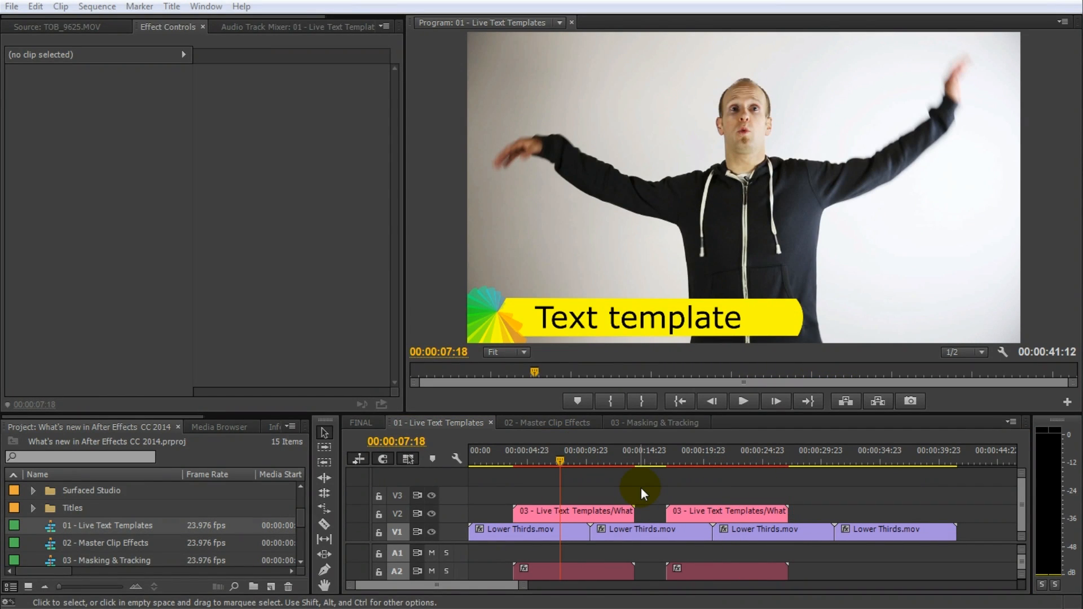
{"action": "left_click", "coordinate": [518, 459]}
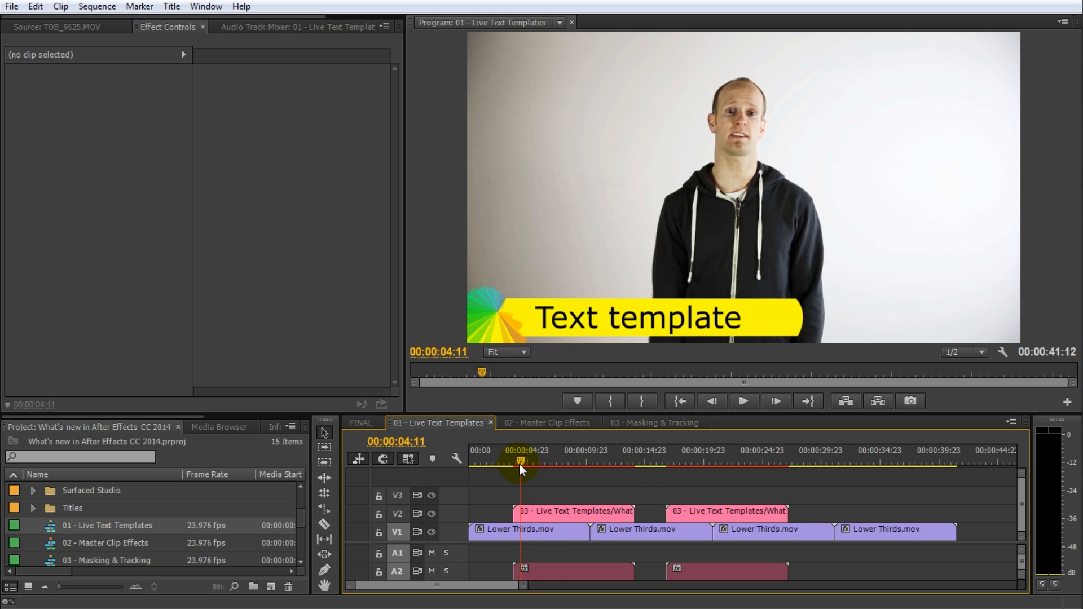
{"action": "left_click", "coordinate": [558, 462]}
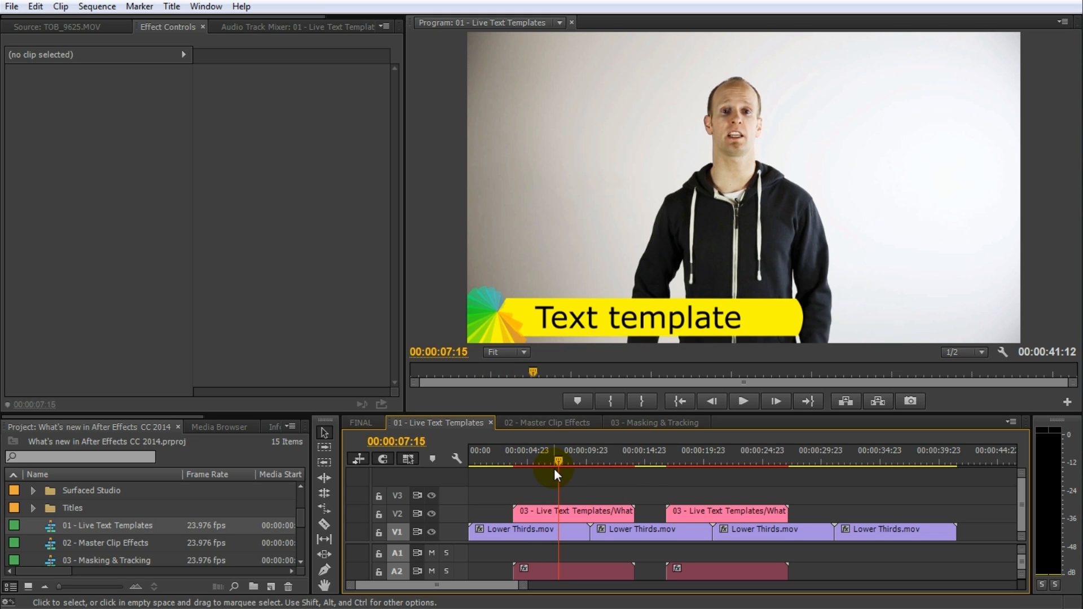
Step: Switch to the 02 - Master Clip Effects sequence and scrub to the wide sofa shot
{"action": "left_click", "coordinate": [545, 422]}
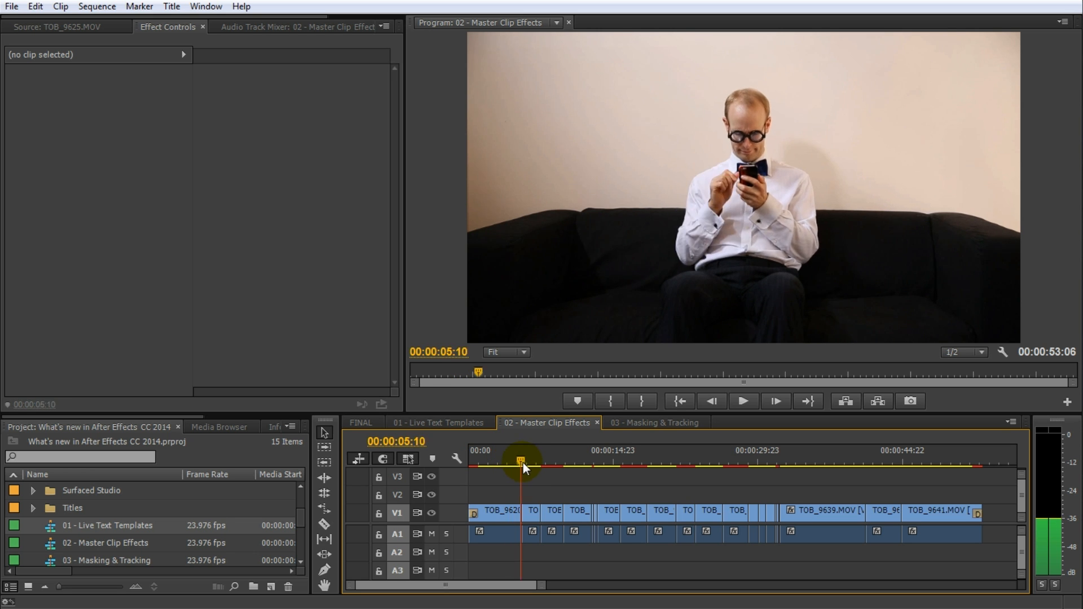
{"action": "left_click", "coordinate": [640, 461]}
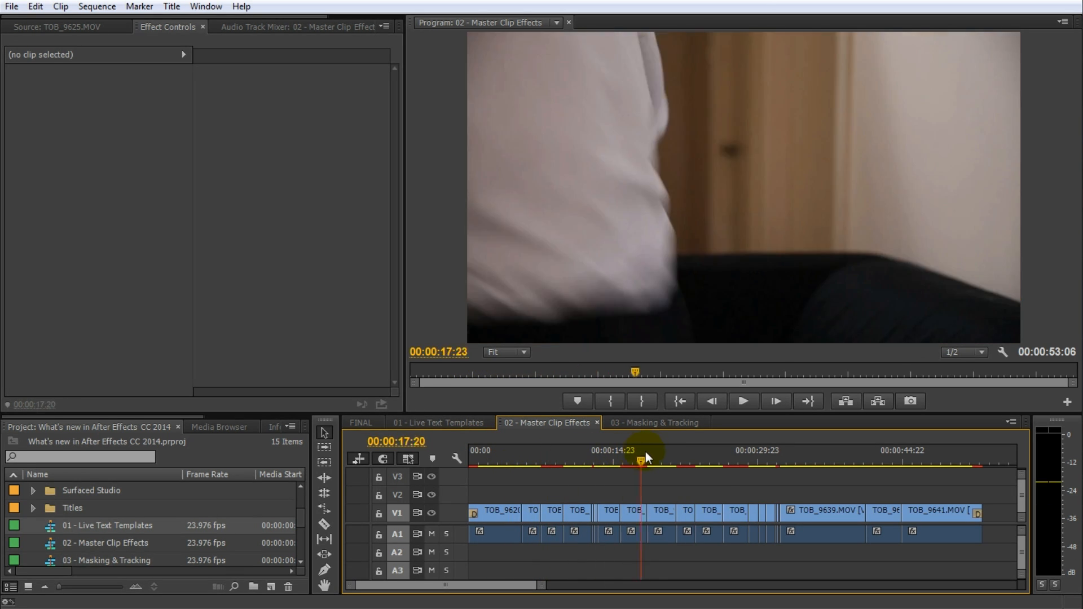
{"action": "left_click_drag", "start_coordinate": [642, 460], "coordinate": [741, 461]}
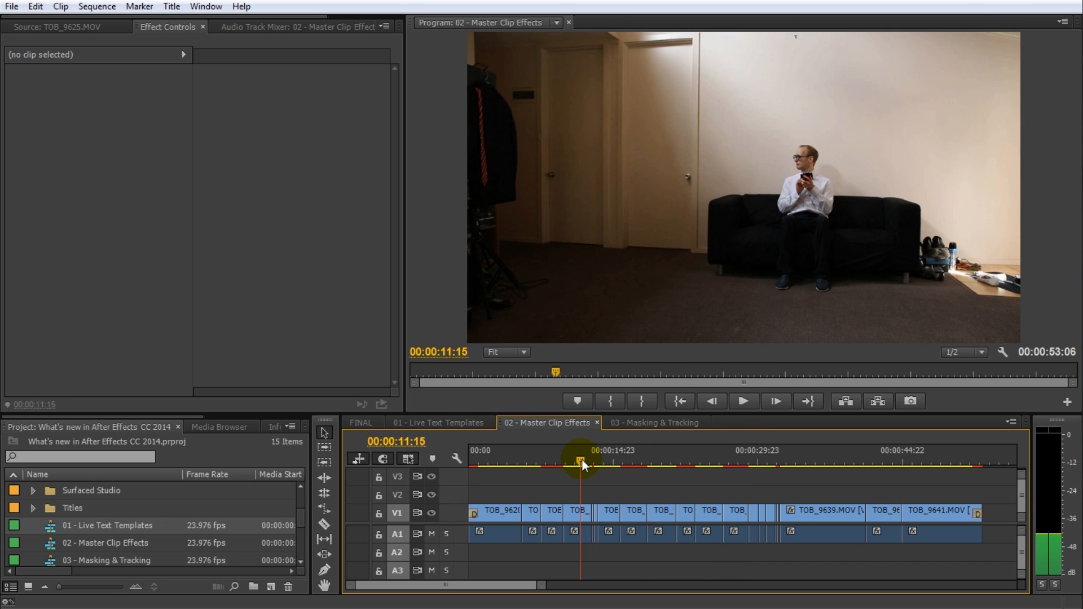
Step: Select the wide sofa clip TOB_9625 and search Effects for 'fast' to reveal Fast Color Corrector
{"action": "left_click", "coordinate": [577, 511]}
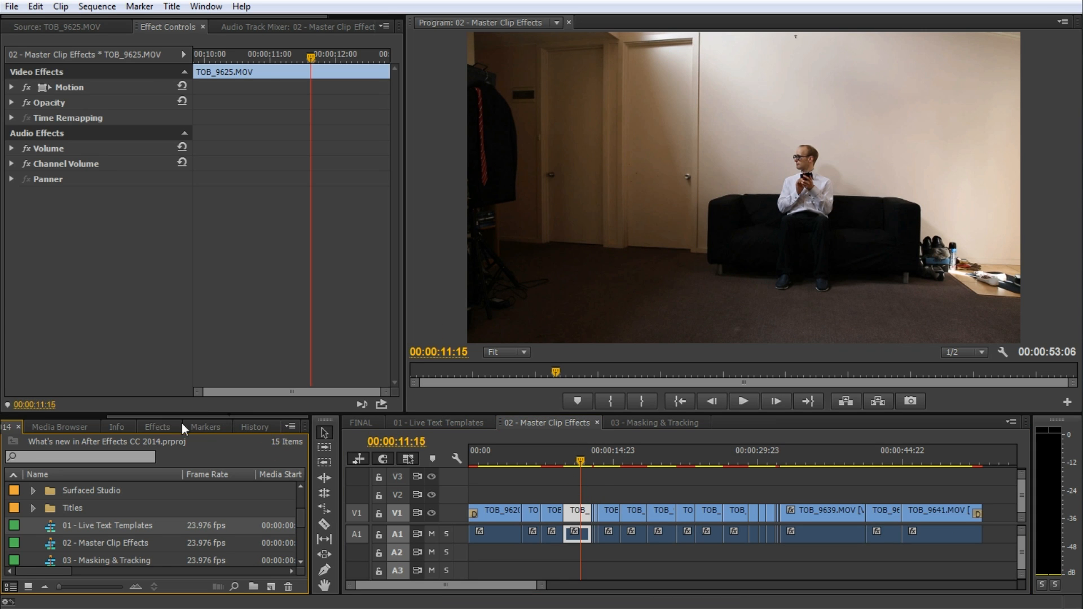
{"action": "left_click", "coordinate": [156, 427]}
{"action": "type", "text": "fast"}
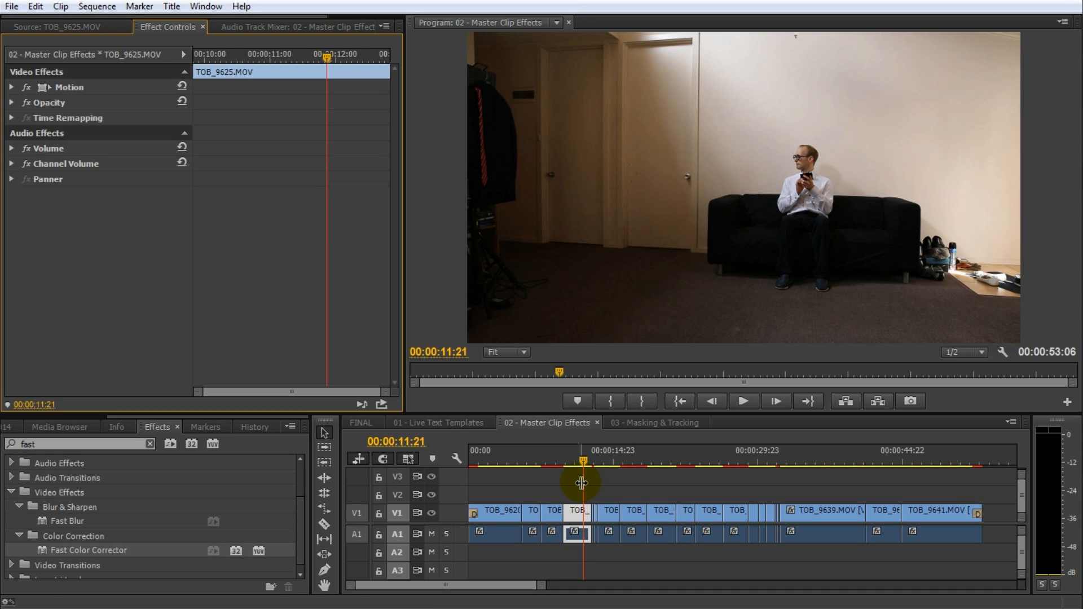
Step: Load TOB_9625.MOV in the Source Monitor and apply Fast Color Corrector to its master clip
{"action": "left_click", "coordinate": [579, 484]}
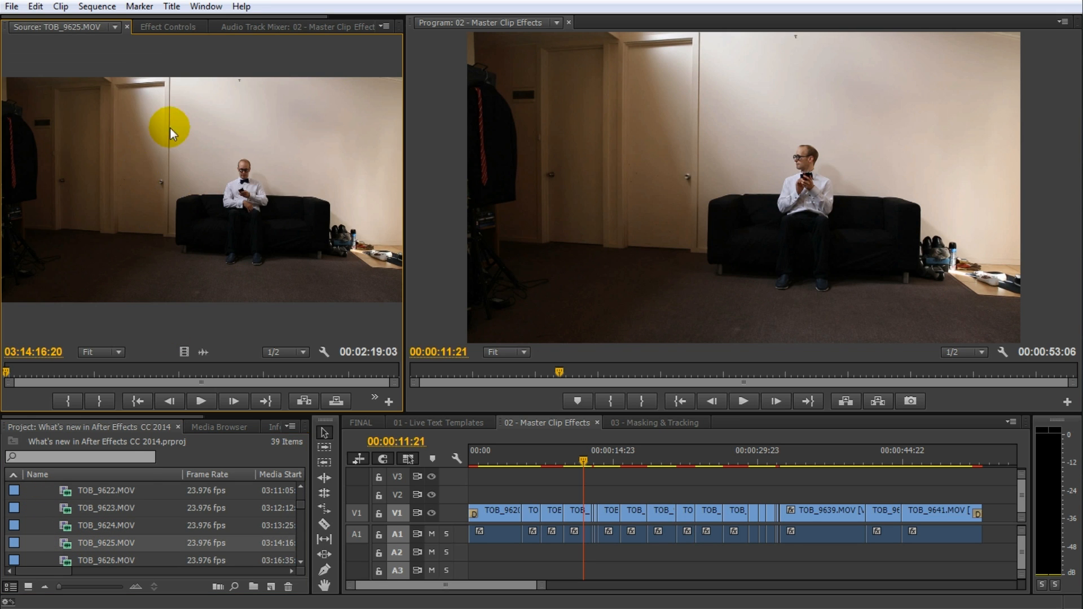
{"action": "left_click", "coordinate": [167, 27]}
{"action": "type", "text": "fast"}
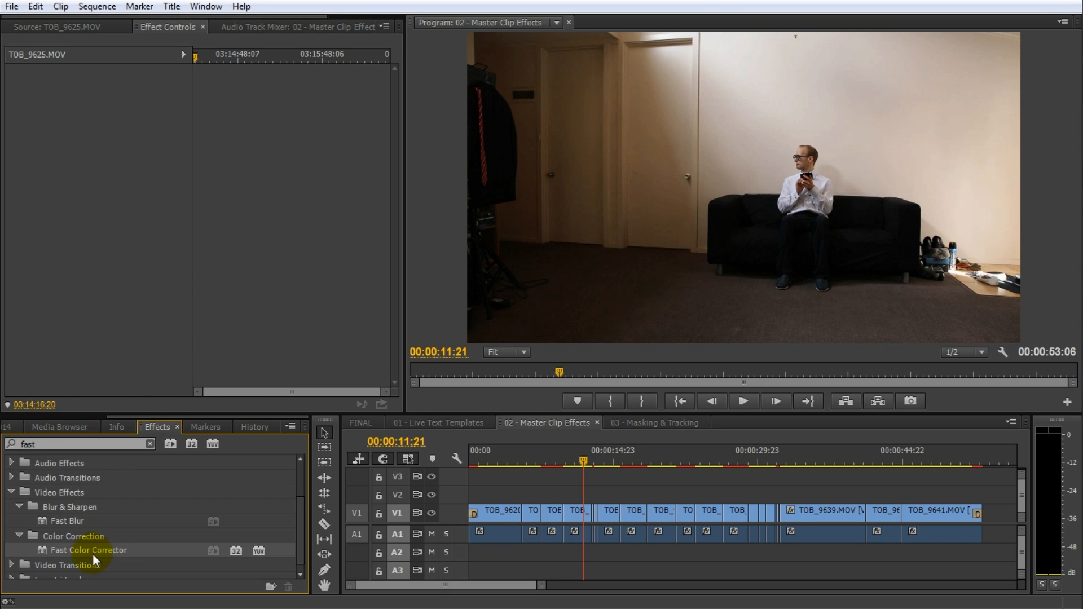
{"action": "double_click", "coordinate": [88, 550]}
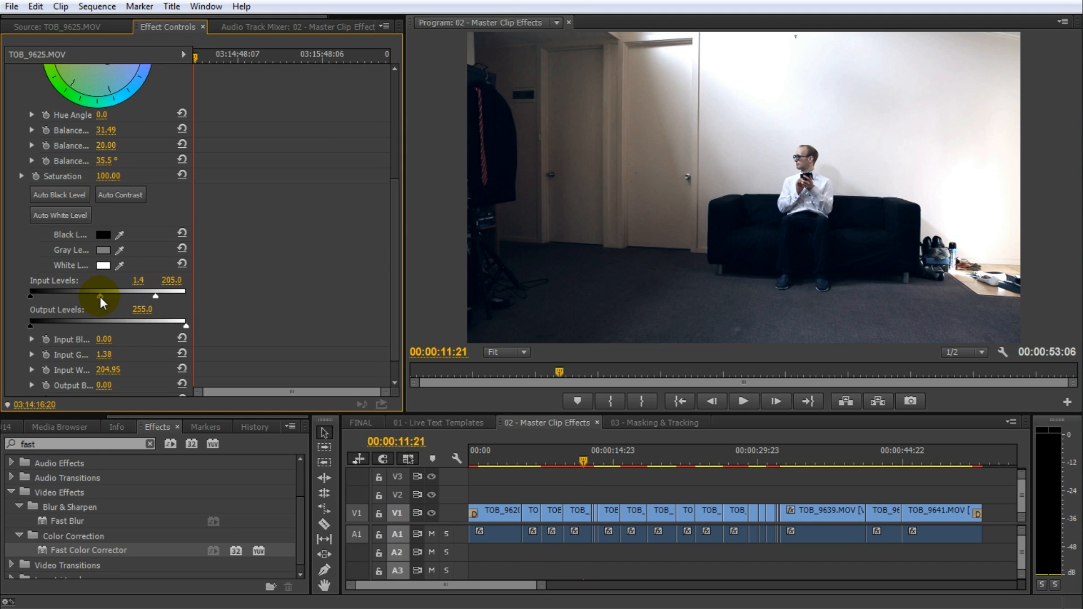
{"action": "left_click", "coordinate": [544, 461]}
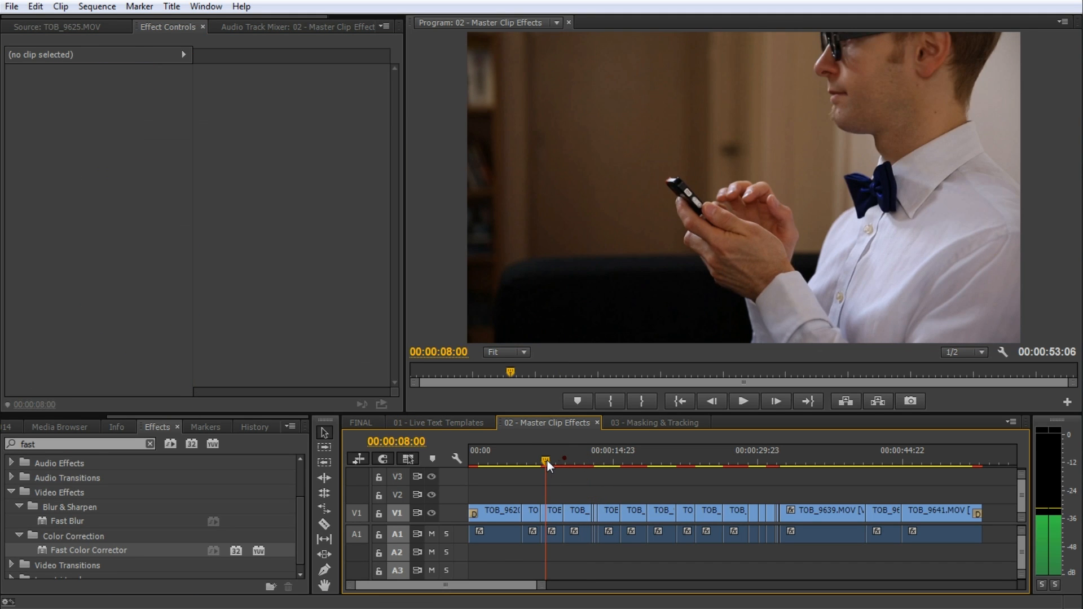
Step: Scrub later TOB_9625 shots to confirm the cooler, brighter correction, then select one
{"action": "left_click", "coordinate": [593, 462]}
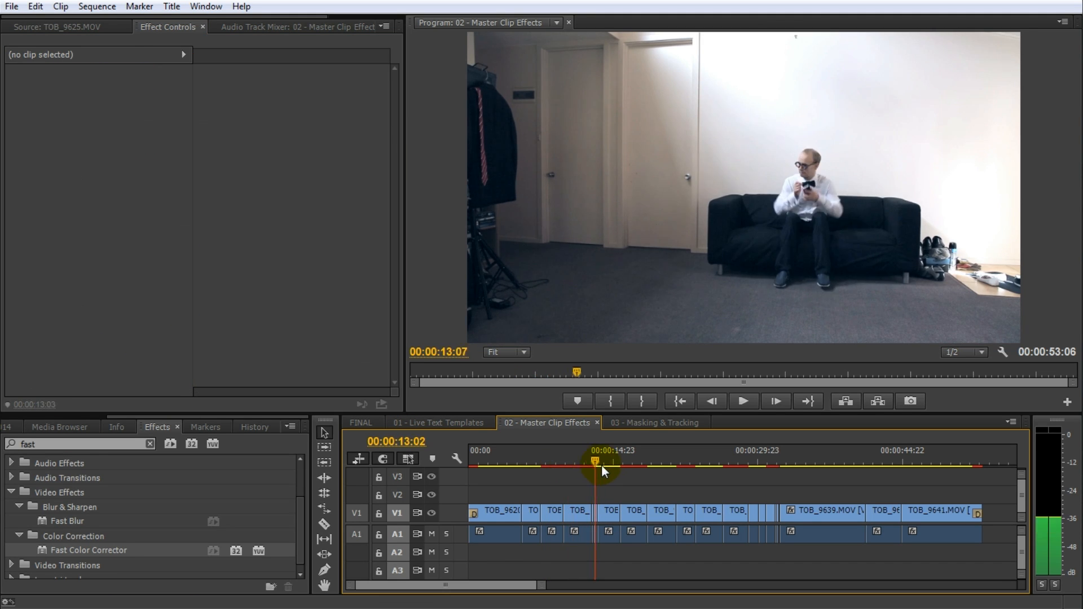
{"action": "left_click_drag", "start_coordinate": [594, 463], "coordinate": [628, 463]}
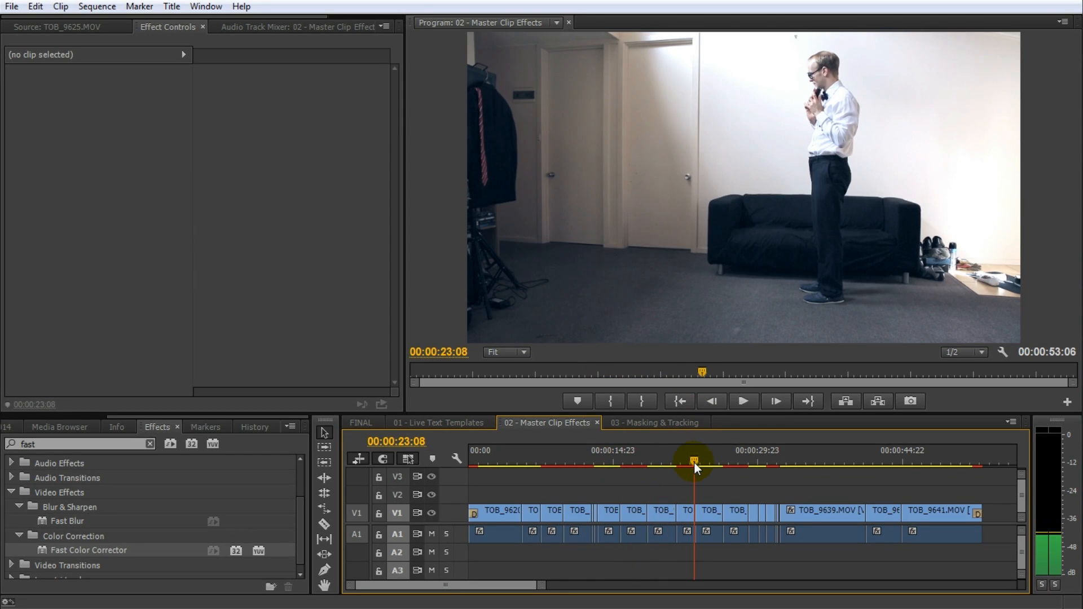
{"action": "left_click", "coordinate": [685, 533]}
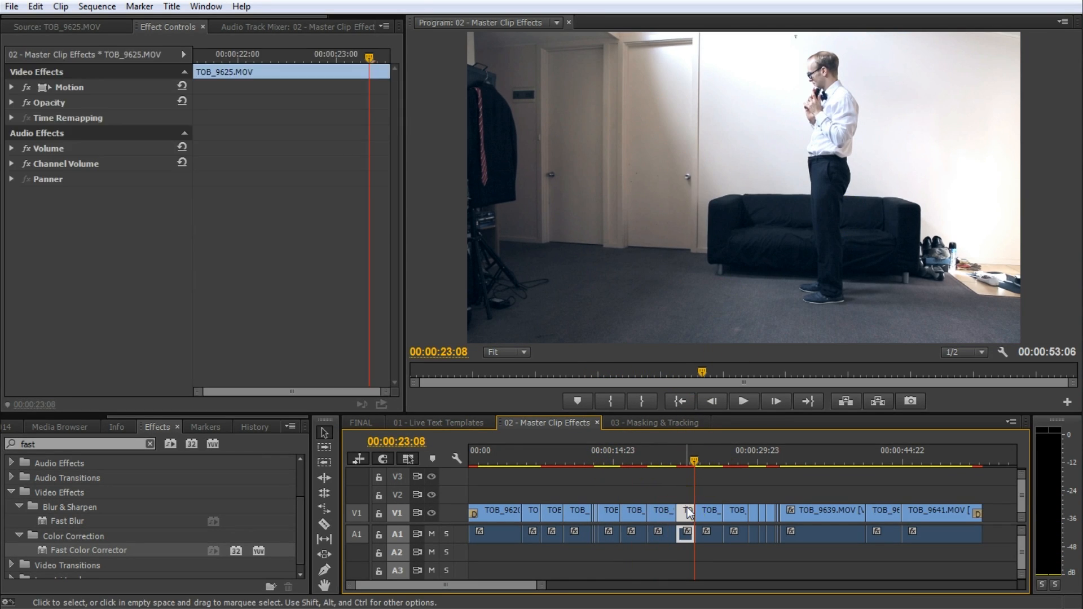
{"action": "mouse_move", "coordinate": [104, 218]}
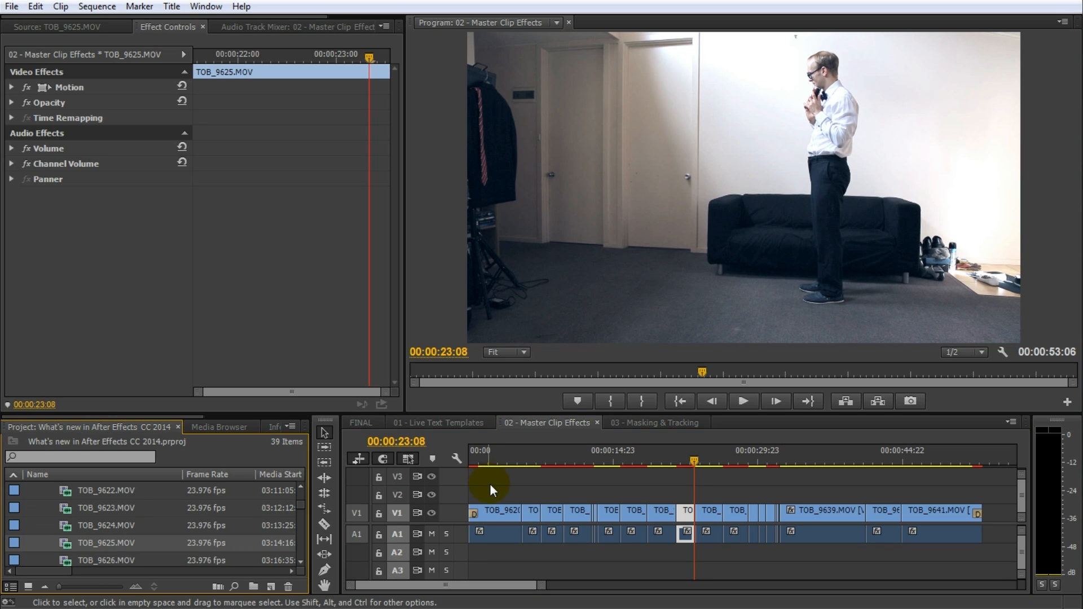
Step: Grade the TOB_9625.MOV master clip dark green and check it on another instance
{"action": "left_click", "coordinate": [62, 27]}
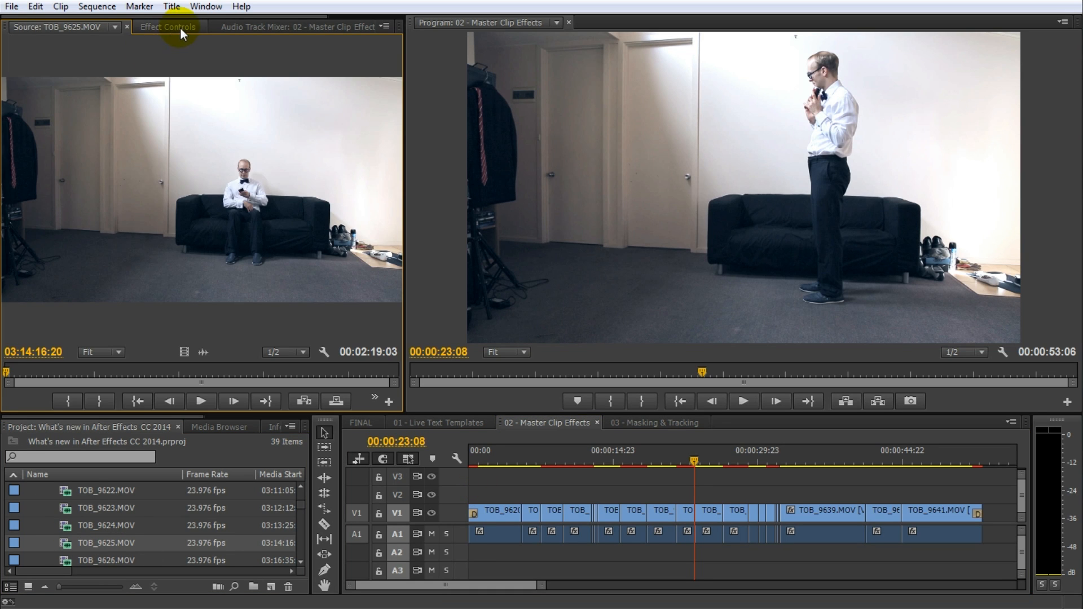
{"action": "left_click", "coordinate": [168, 27]}
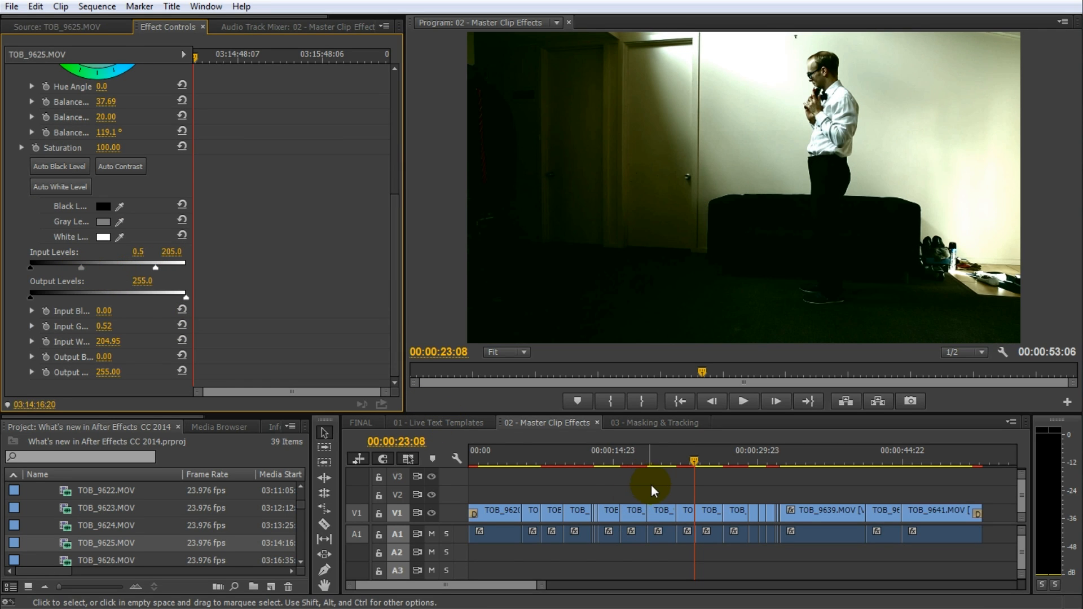
{"action": "left_click", "coordinate": [582, 462]}
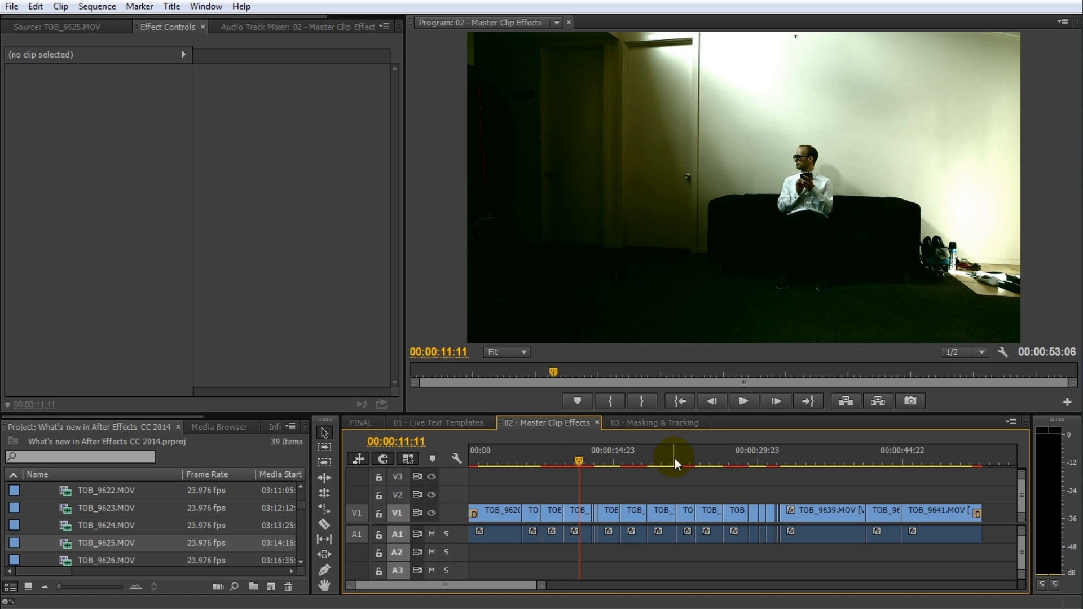
{"action": "left_click", "coordinate": [654, 422]}
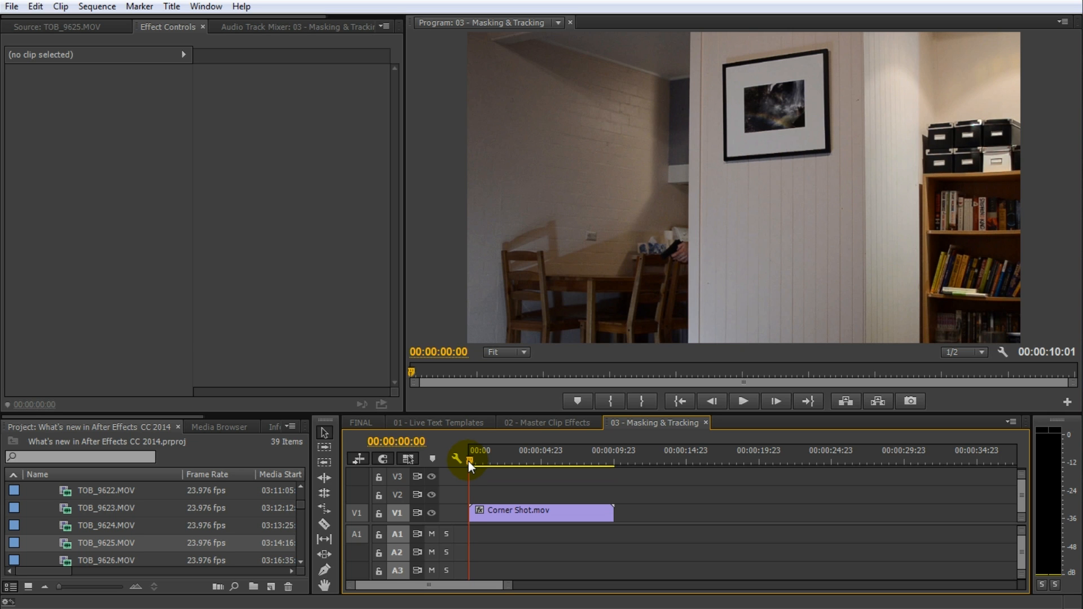
Step: Scrub to the actor and apply Gaussian Blur, found by searching 'blur', to Corner Shot.mov
{"action": "left_click_drag", "start_coordinate": [470, 460], "coordinate": [509, 460]}
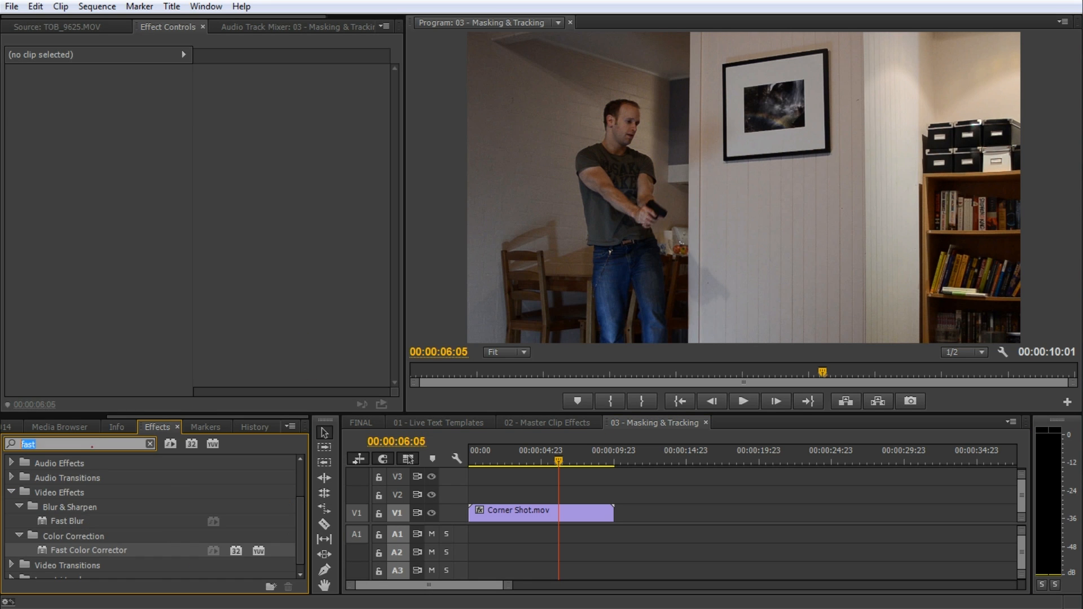
{"action": "type", "text": "blur"}
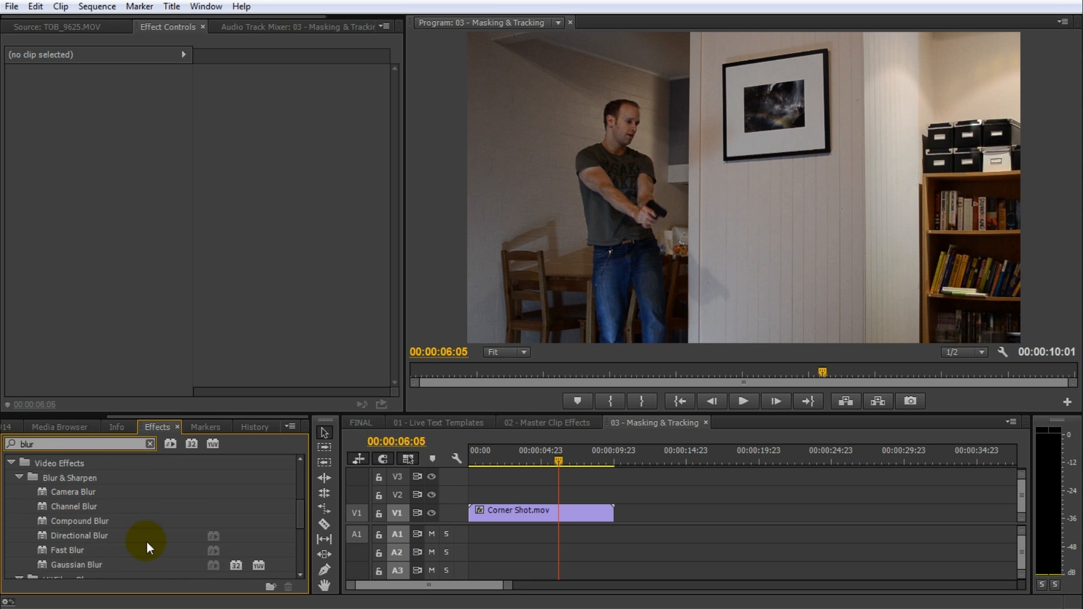
{"action": "left_click", "coordinate": [531, 514]}
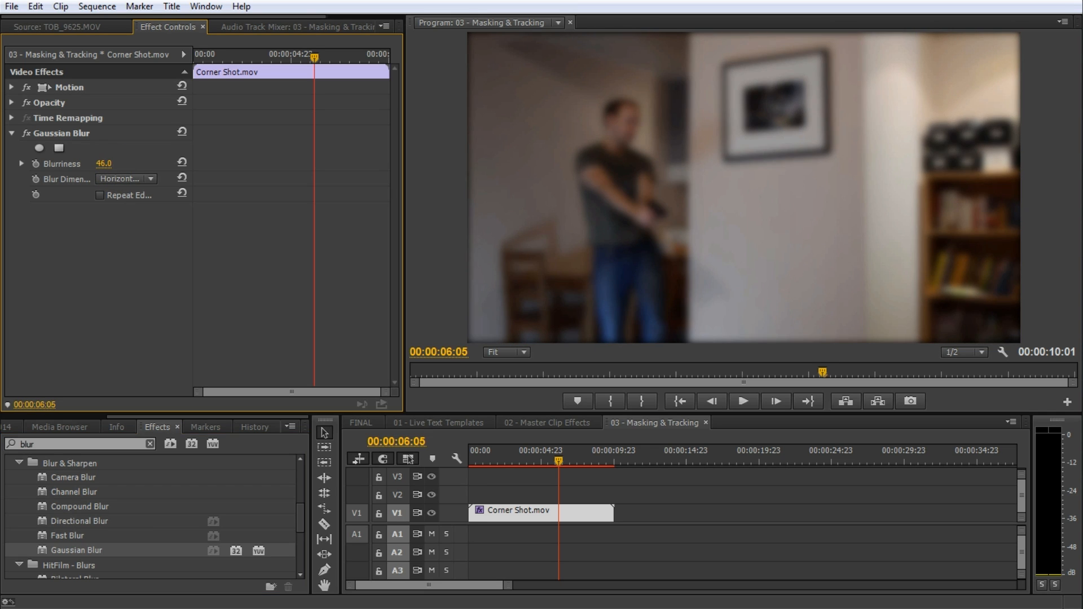
Step: Raise blurriness to 60 and shape an ellipse mask into a circle over the face
{"action": "left_click_drag", "start_coordinate": [104, 163], "coordinate": [114, 163]}
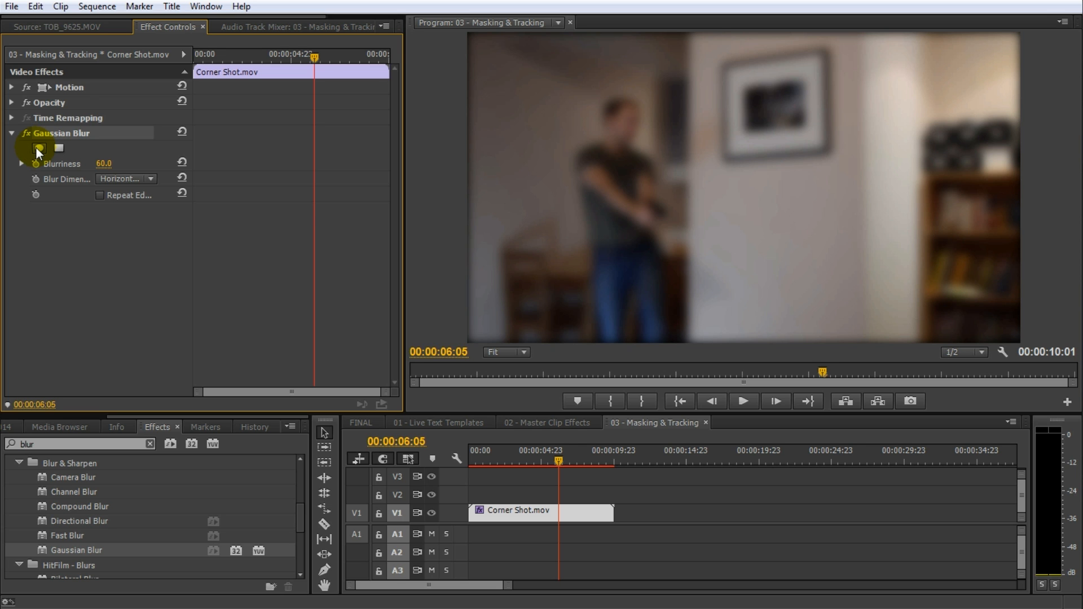
{"action": "left_click", "coordinate": [38, 148]}
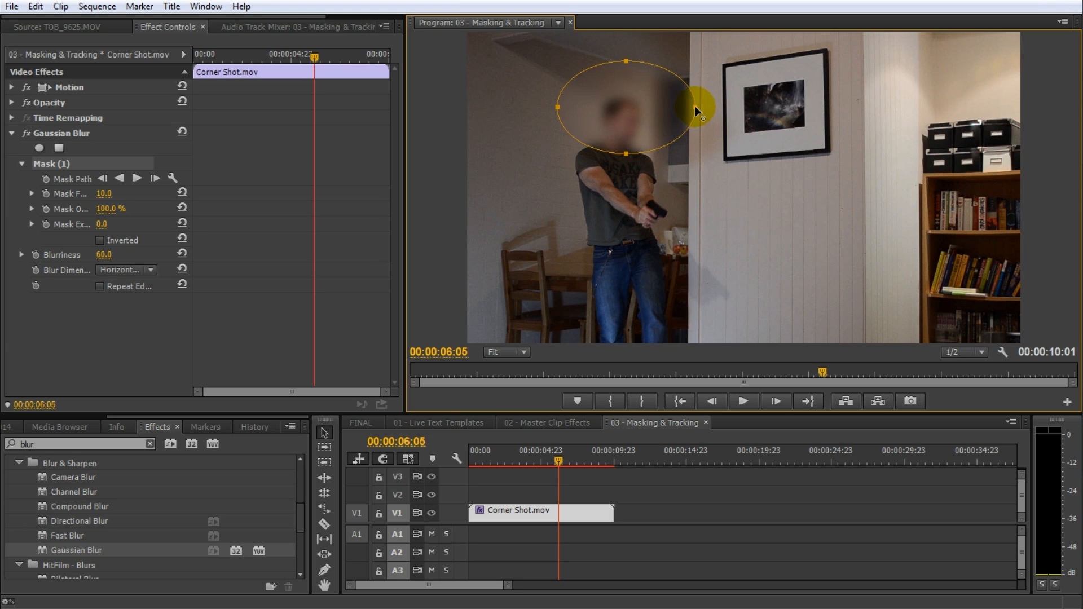
{"action": "left_click_drag", "start_coordinate": [705, 113], "coordinate": [671, 125]}
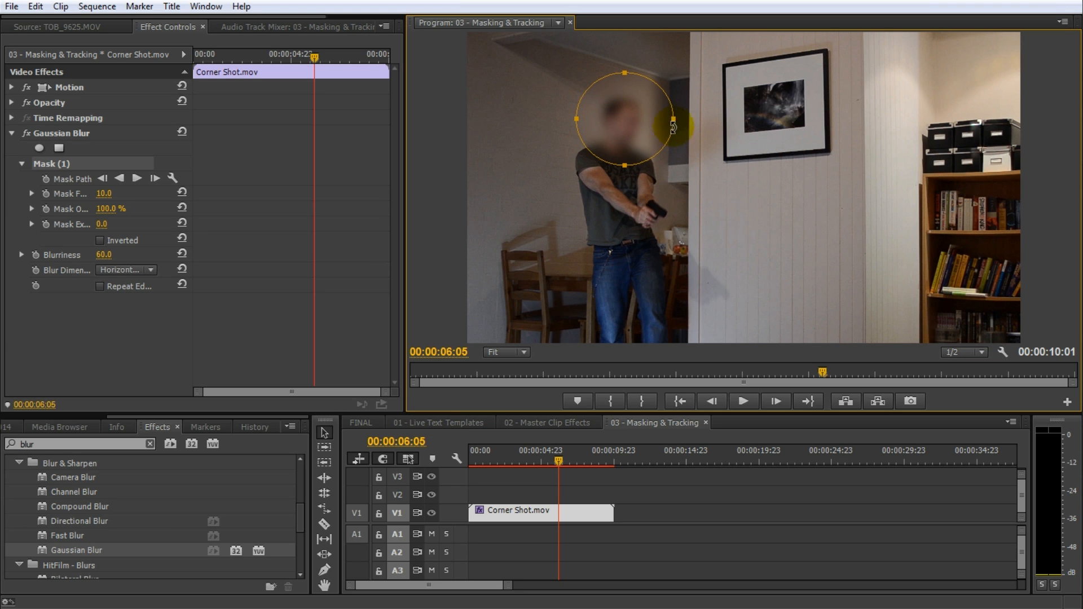
{"action": "left_click_drag", "start_coordinate": [668, 126], "coordinate": [616, 110]}
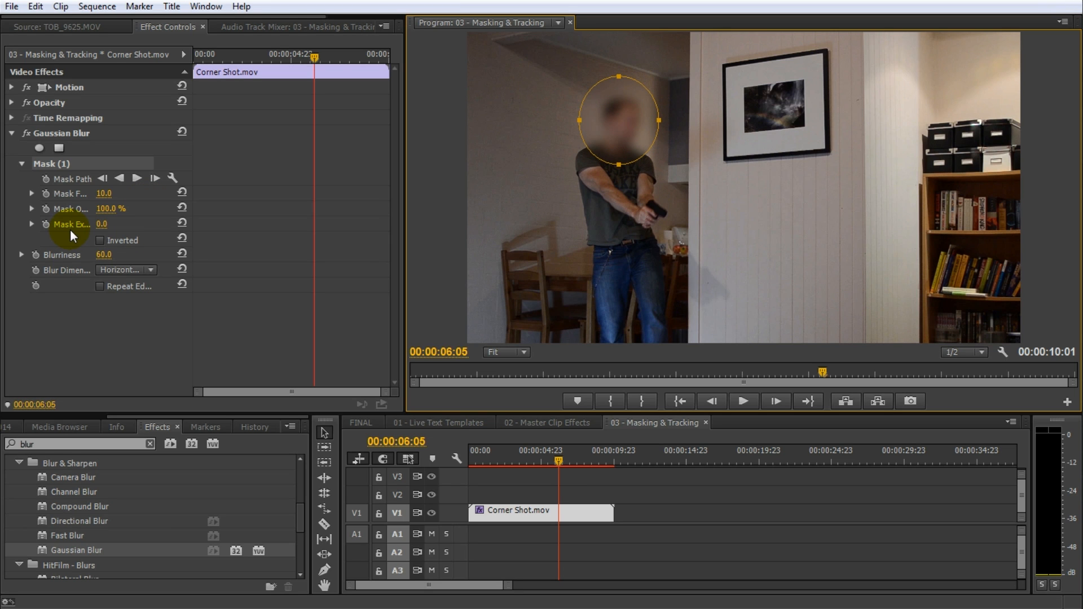
{"action": "left_click", "coordinate": [99, 240]}
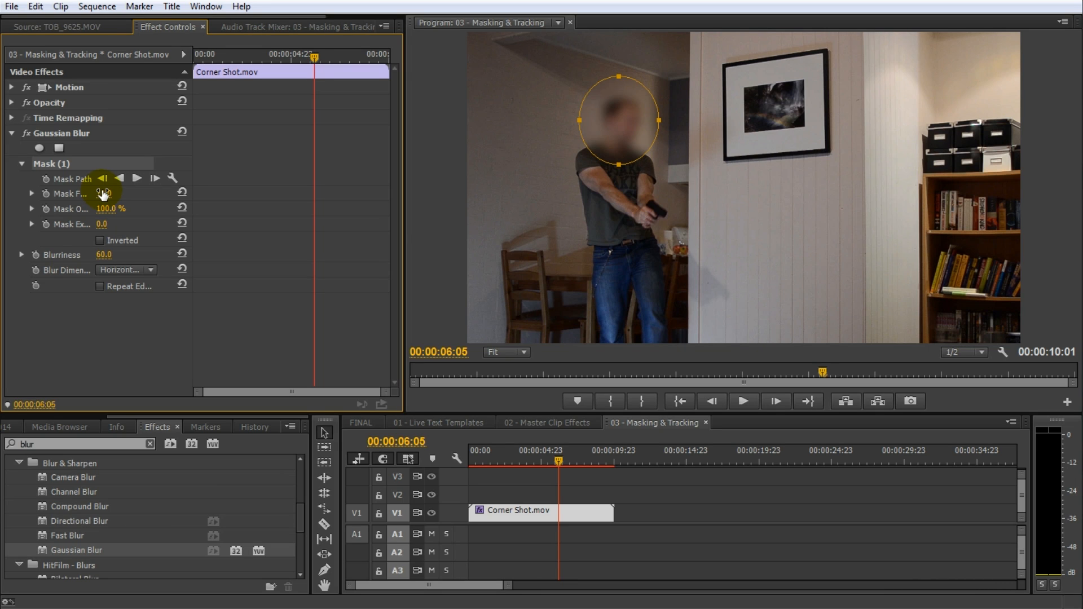
Step: Track Mask (1) forward so the blur circle follows the actor's face
{"action": "left_click", "coordinate": [136, 178]}
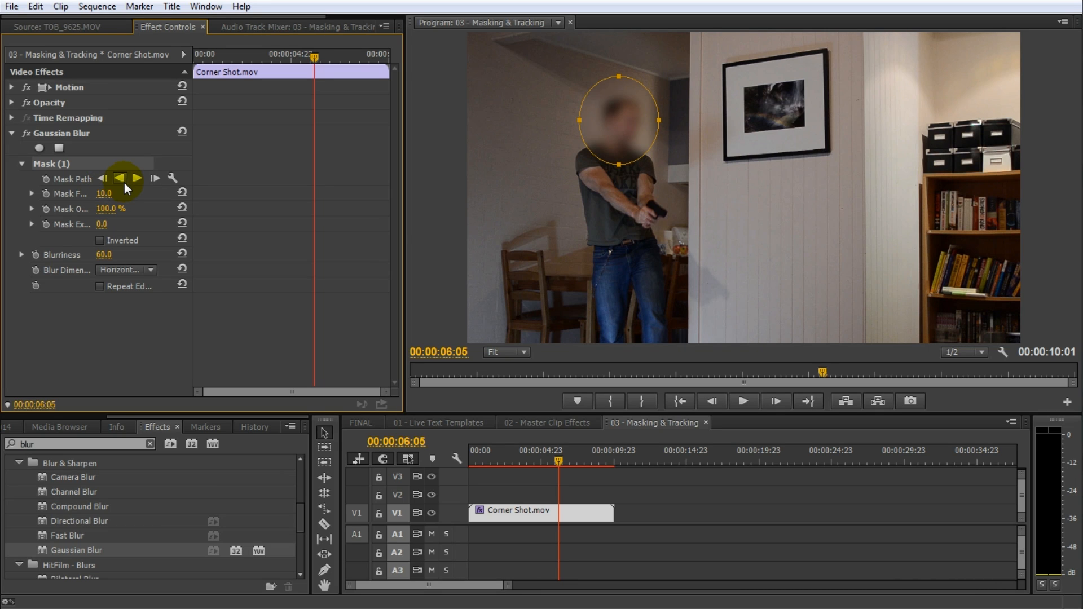
{"action": "mouse_move", "coordinate": [138, 181]}
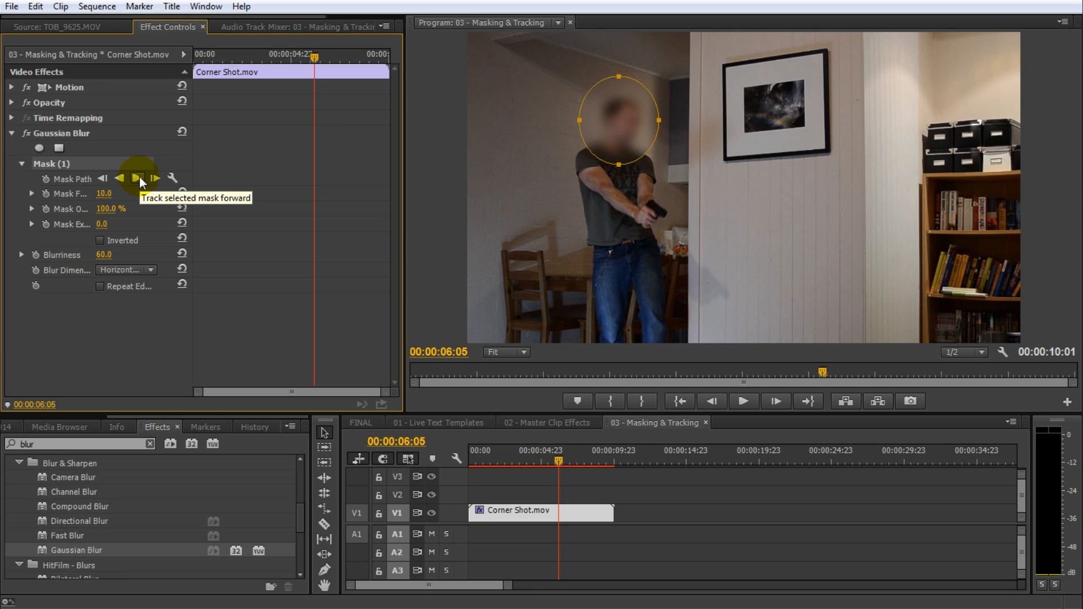
{"action": "left_click", "coordinate": [137, 181]}
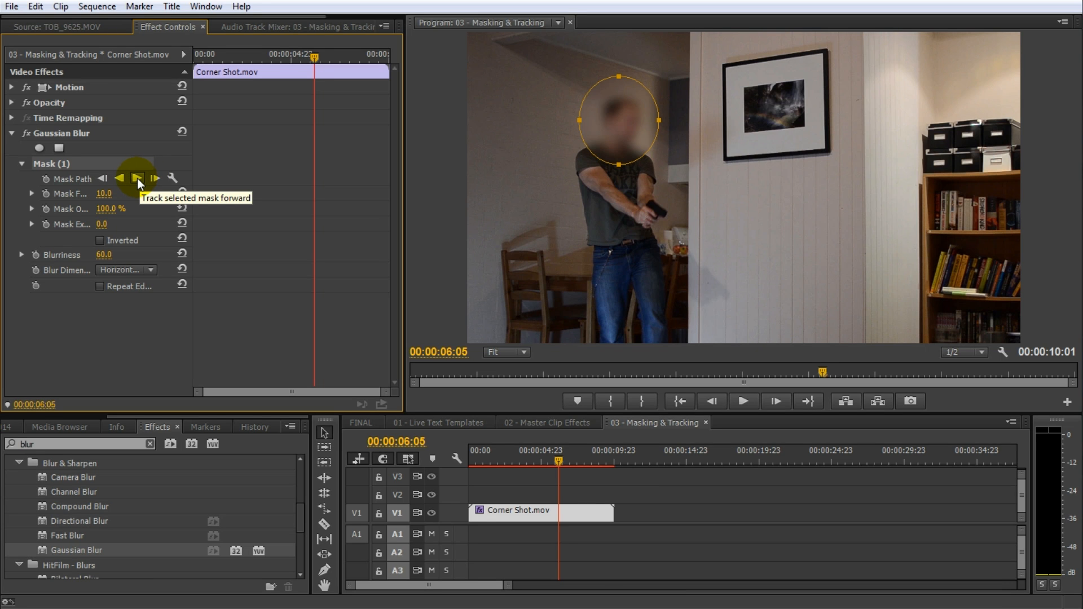
{"action": "left_click", "coordinate": [136, 178]}
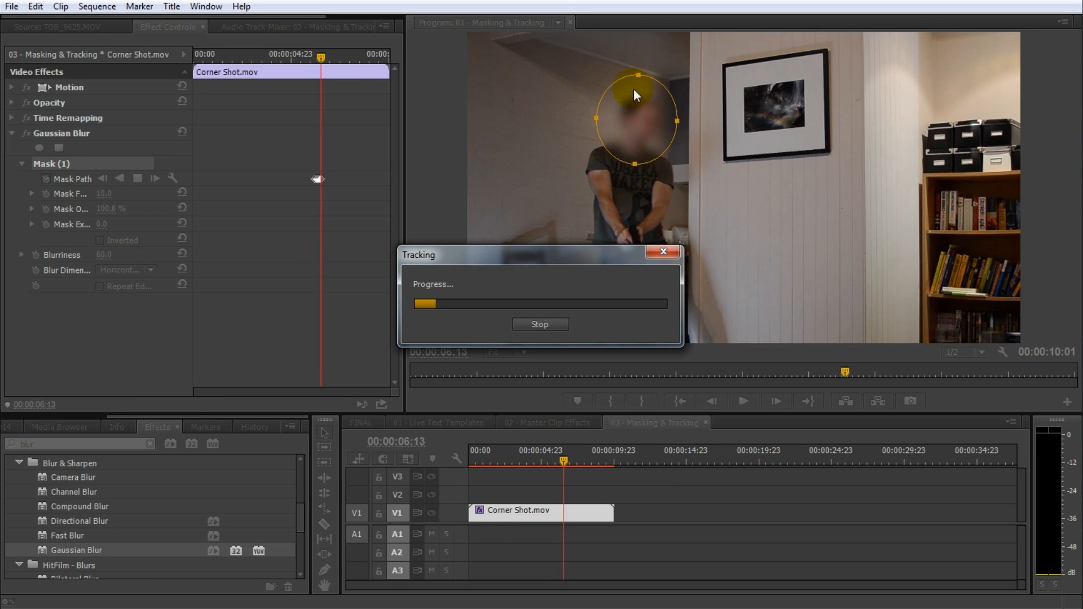